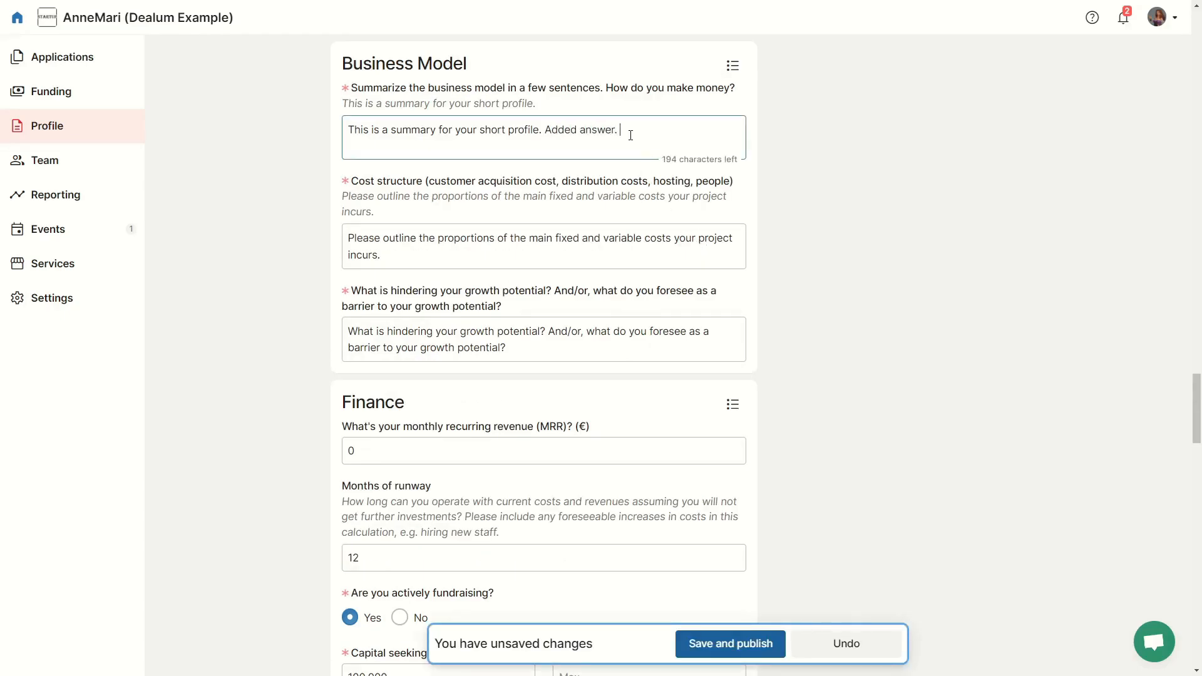
Step: Leave the company profile for the dealum.com public homepage
click(54, 194)
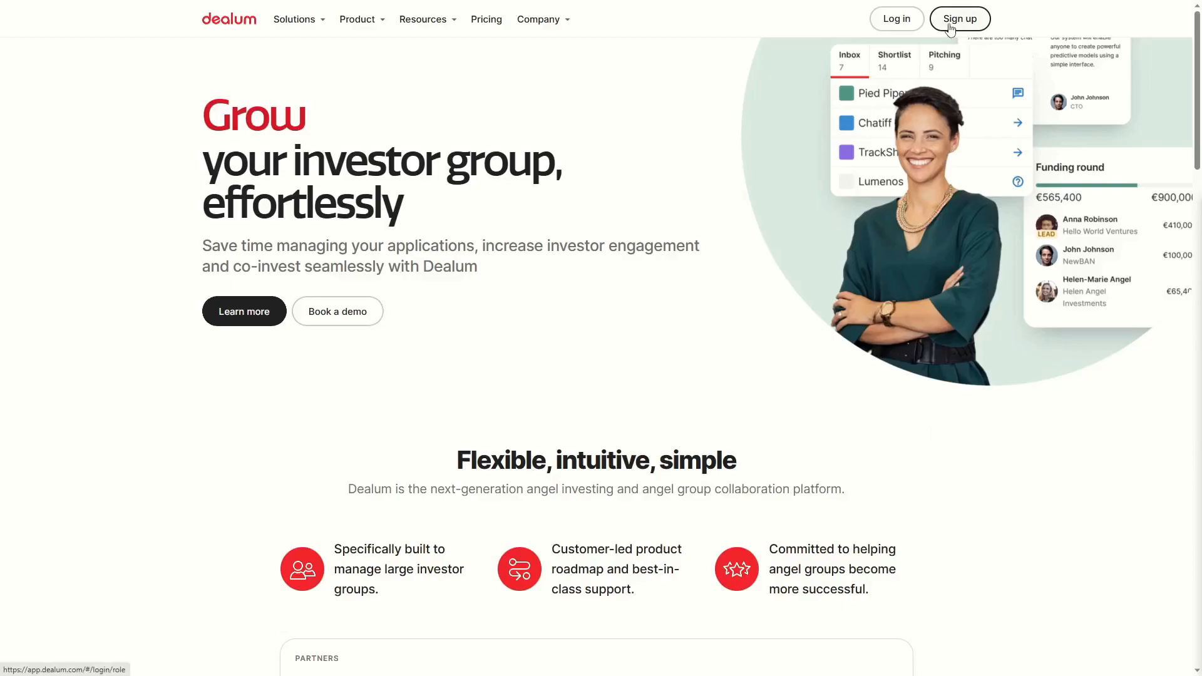
Step: Sign up choosing the I'm a Founder account type
click(959, 18)
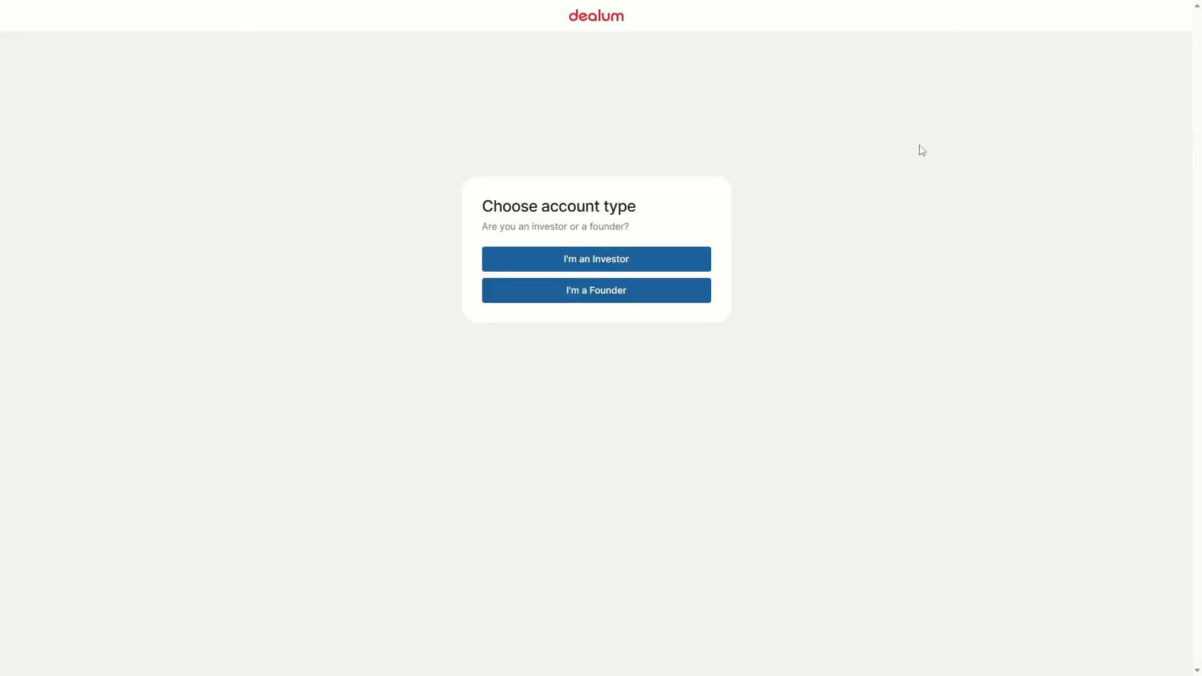
click(596, 290)
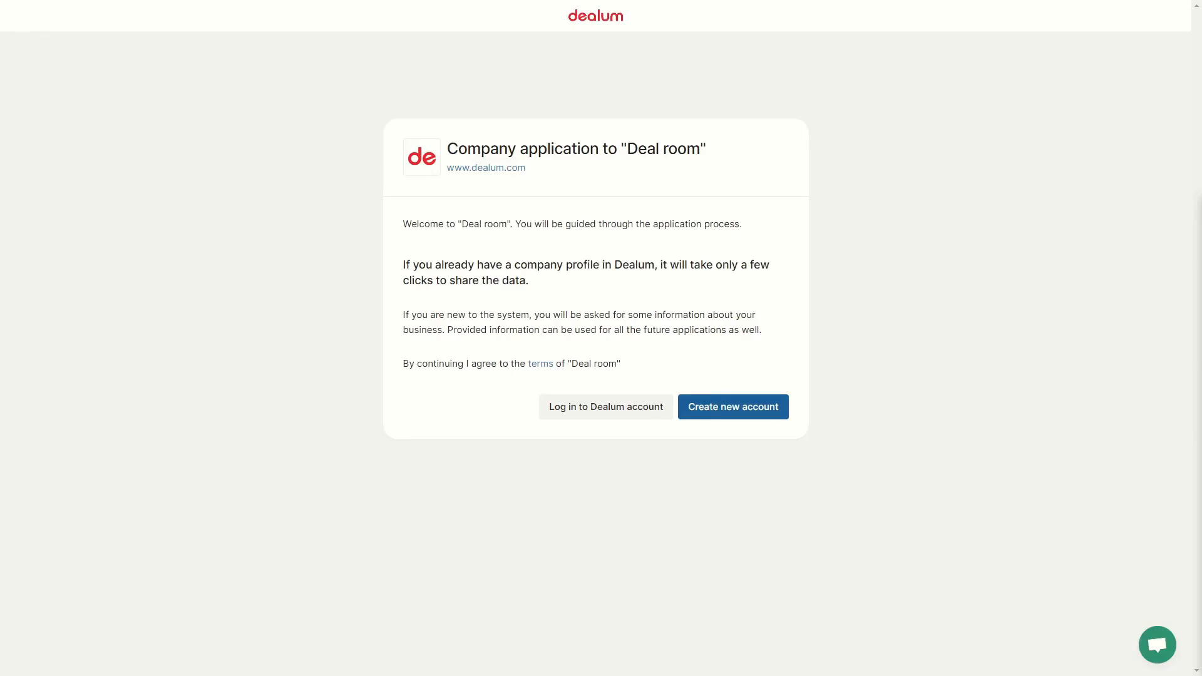
Step: Create a new account and submit the company application form
click(605, 407)
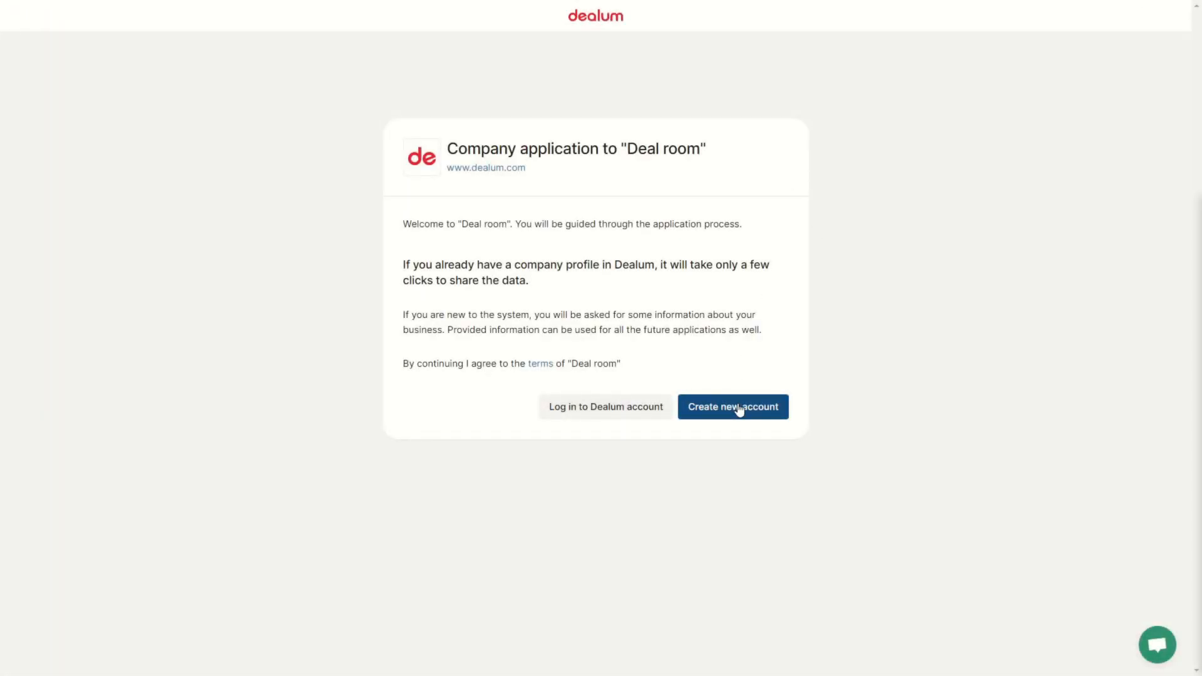
click(732, 406)
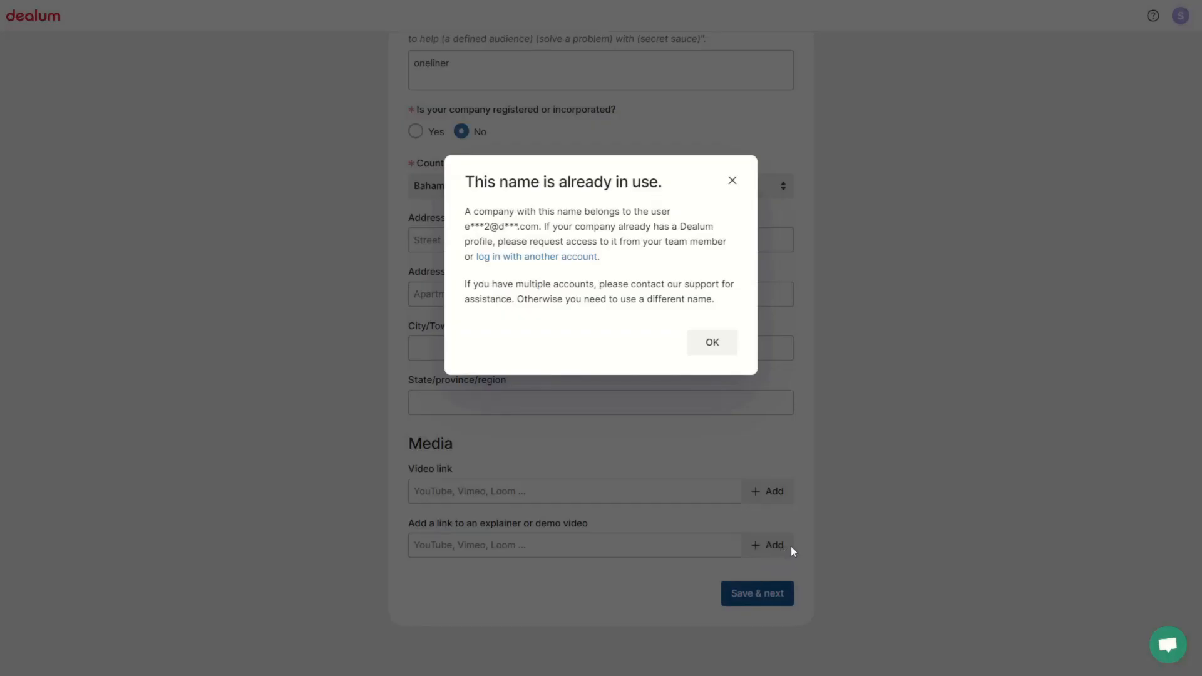
Step: Dismiss the name-in-use warning and confirm the email address via the Dealum email
click(1167, 644)
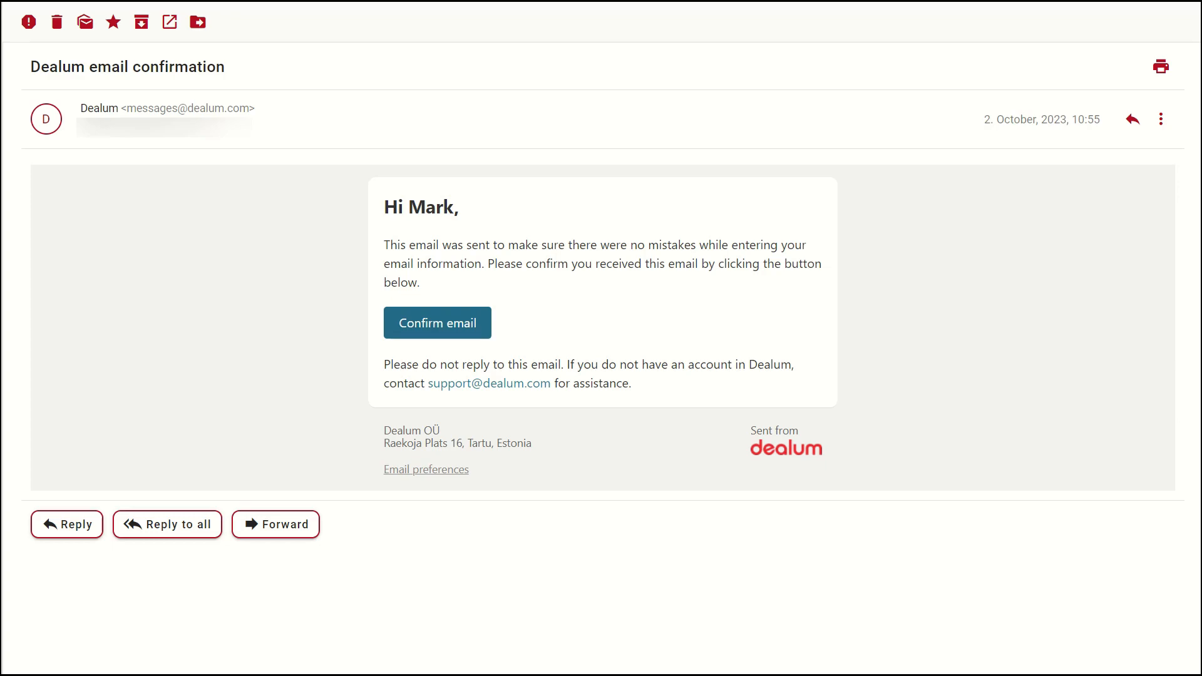
click(437, 322)
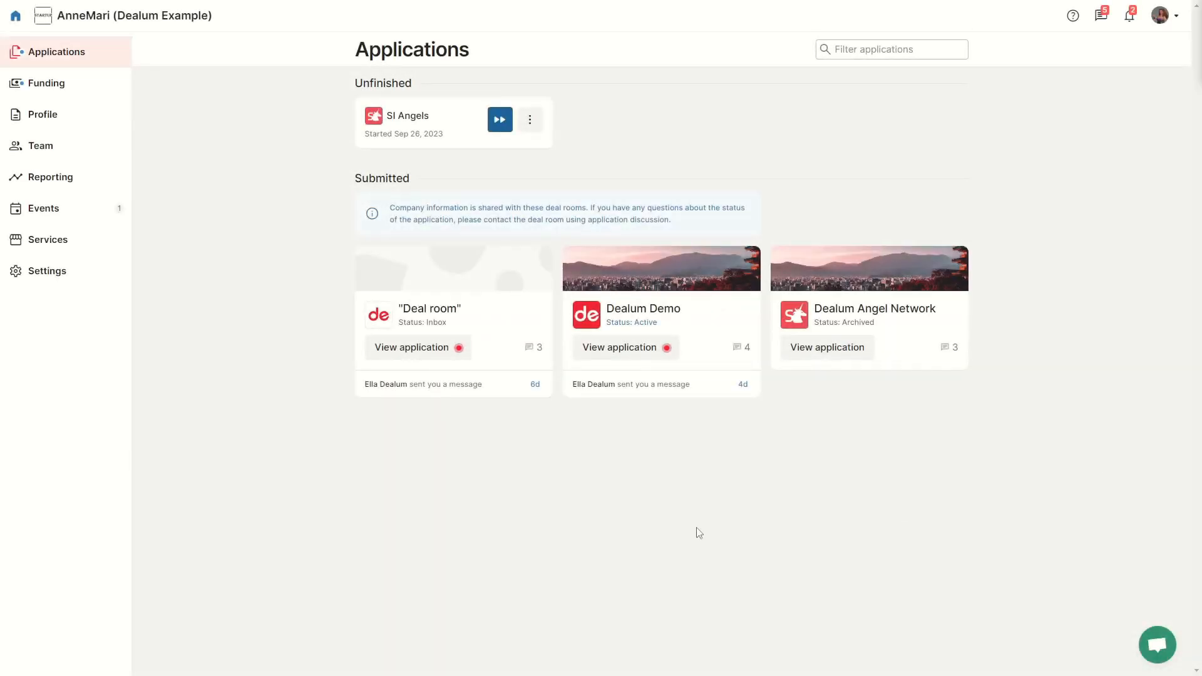
mouse_move(47, 270)
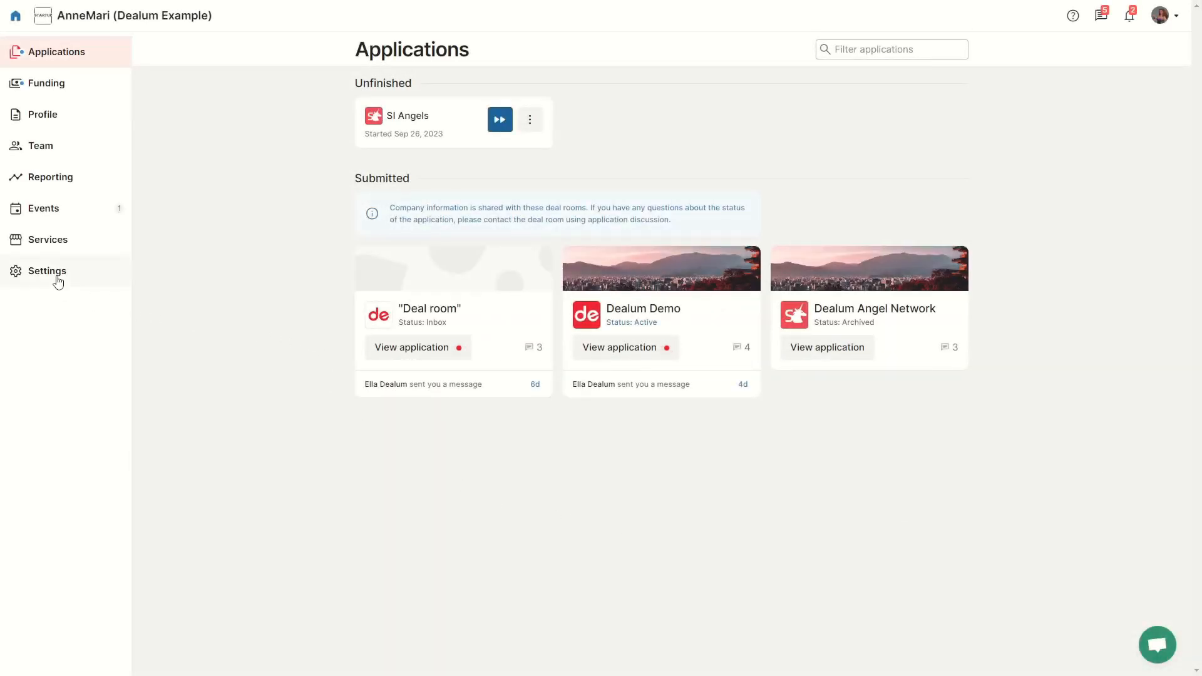
Step: Open Personal settings on the Profile tab from the sidebar Settings link
click(48, 271)
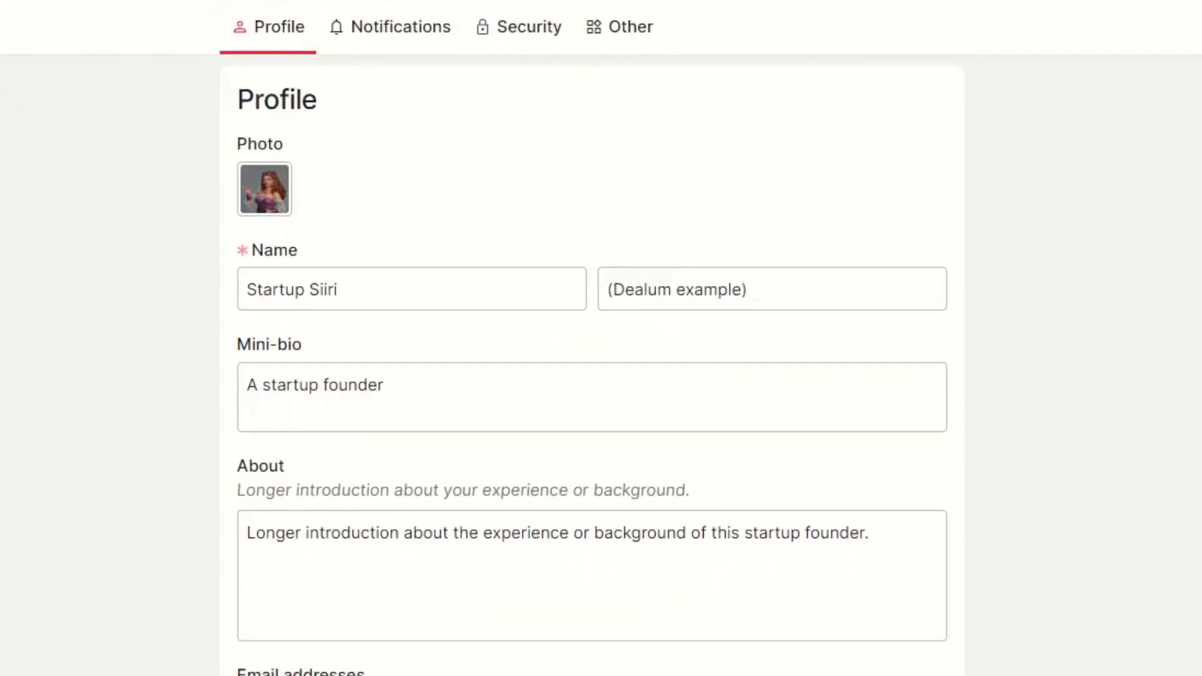
Step: Scroll the Profile tab, then view the Security tab's password and session options
scroll(down, 3)
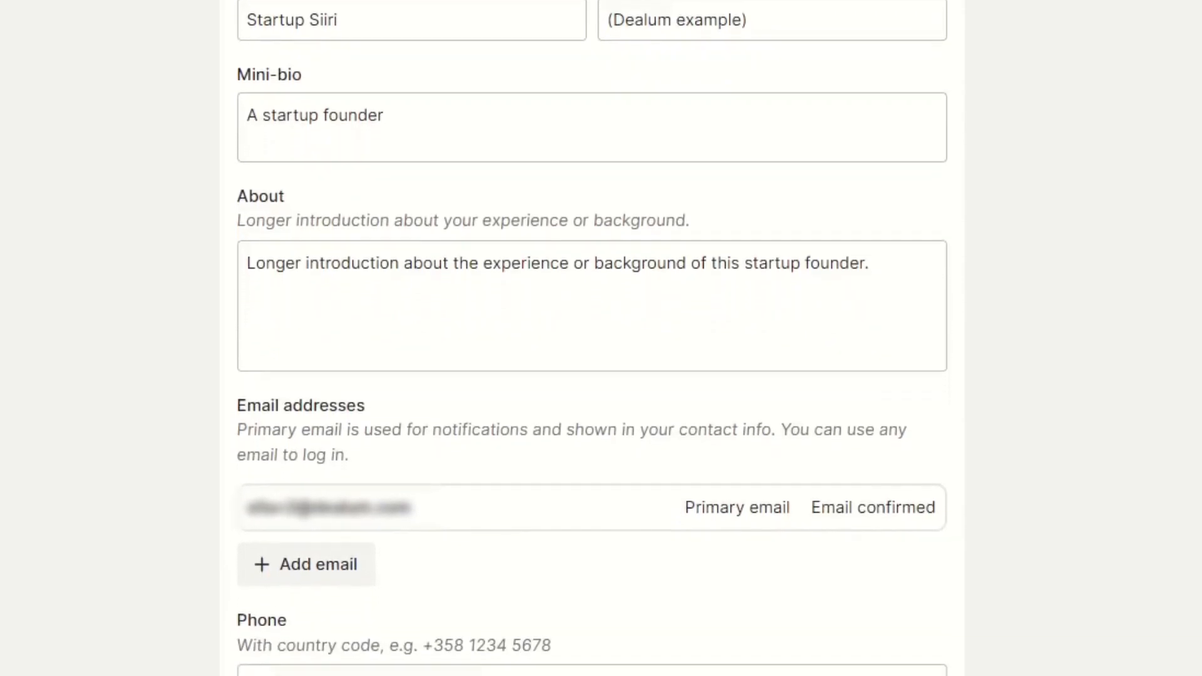
click(545, 66)
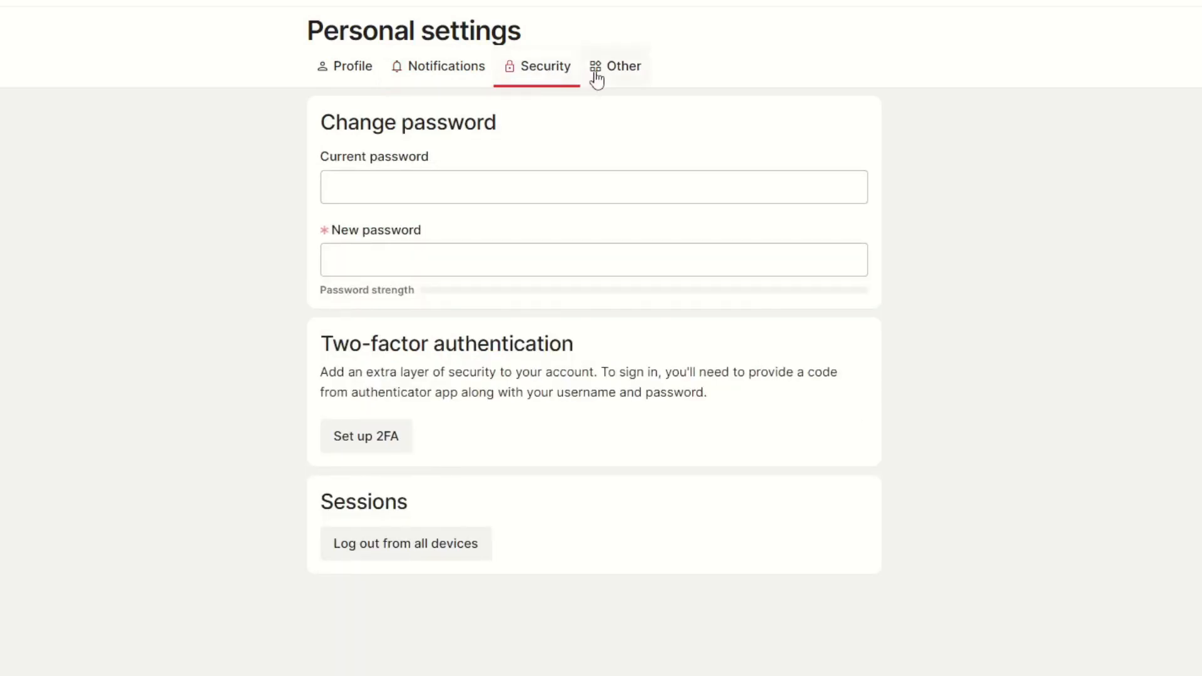
Step: View the Other tab with theme, network traffic and delete account options
click(624, 66)
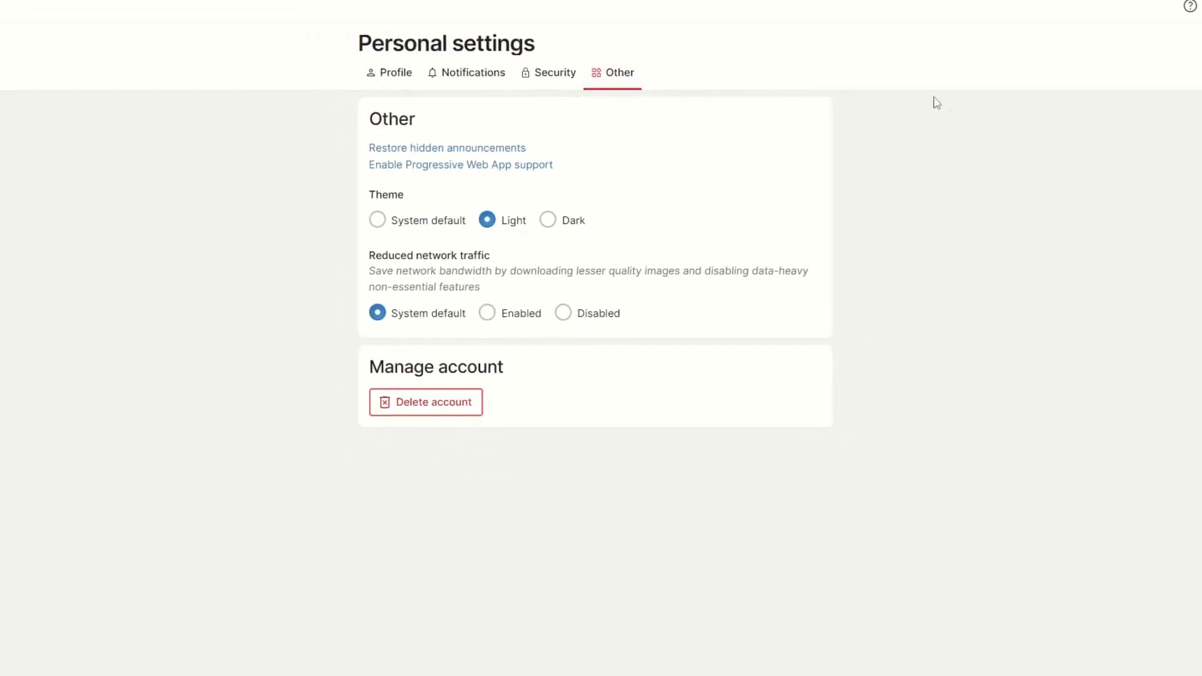